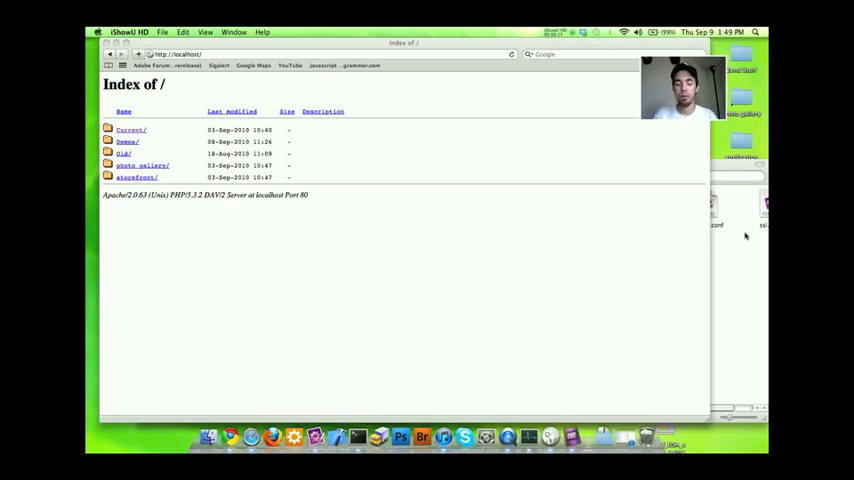
mouse_move(615, 216)
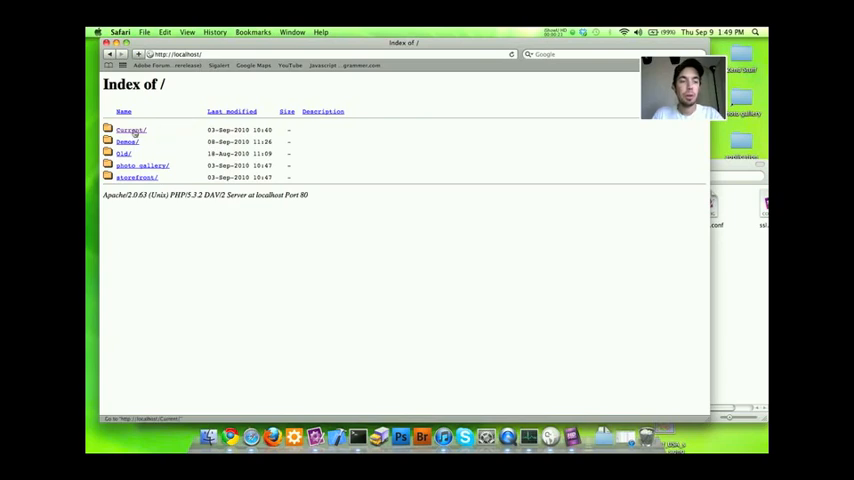
Step: Open the Current/ folder from Safari's localhost directory index
left_click(137, 177)
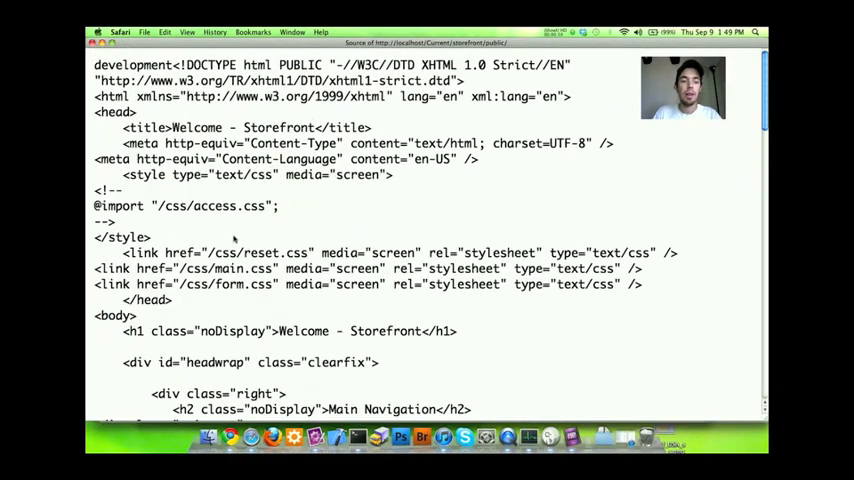
Step: Close the storefront page source window after reviewing its root-relative /css/ stylesheet links
double_click(194, 268)
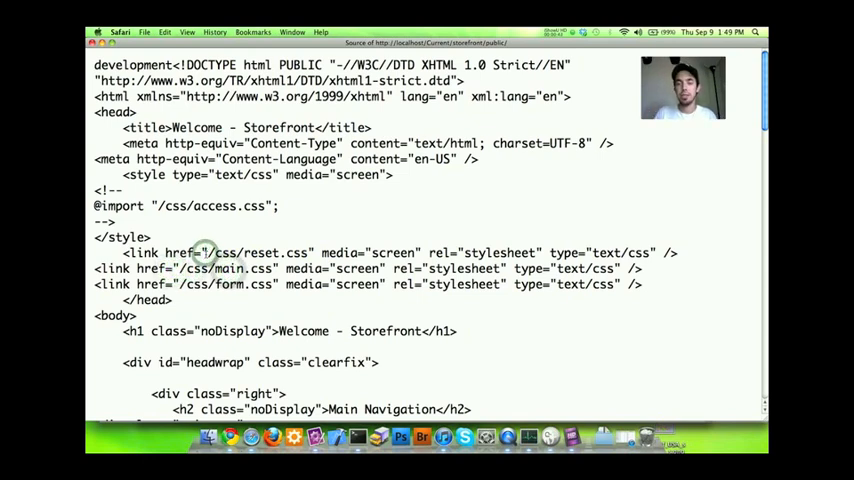
left_click(205, 252)
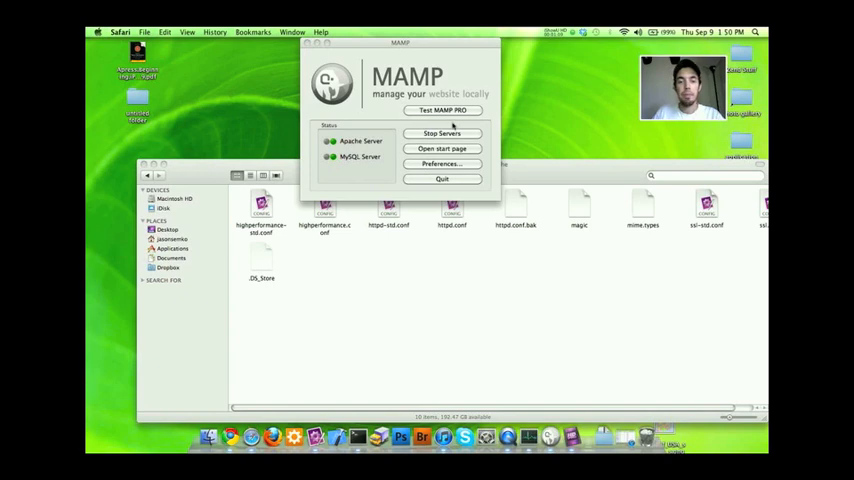
Step: Confirm MAMP's ports are Apache 80 and MySQL 3306 in Preferences
left_click(441, 163)
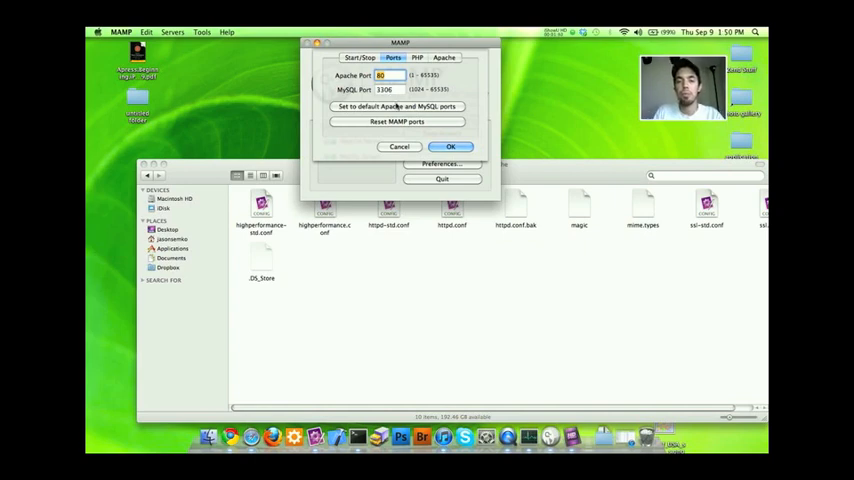
left_click(450, 147)
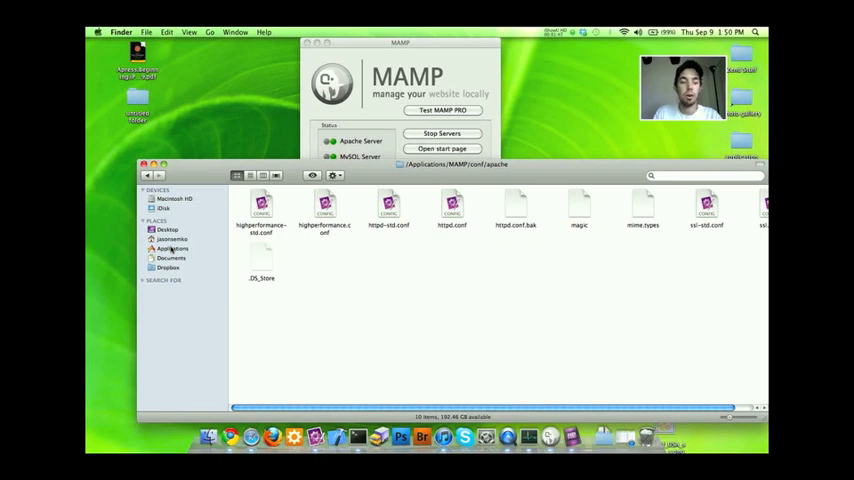
Step: Go to /Applications/MAMP/conf/apache and open httpd.conf in TextMate
left_click(172, 248)
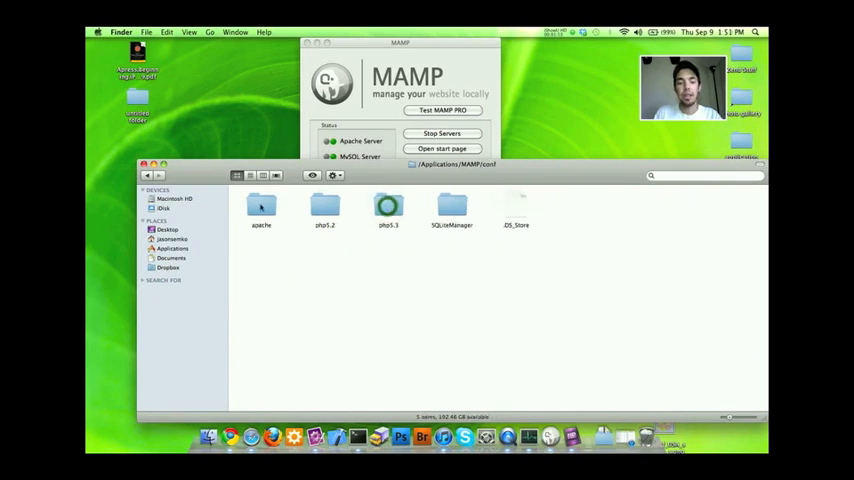
double_click(261, 207)
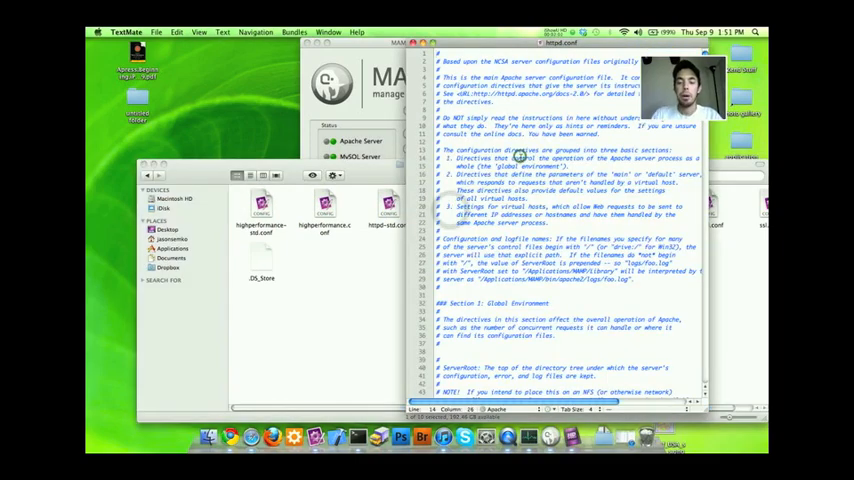
Step: Scroll through httpd.conf in TextMate to review the Apache configuration
scroll("down", 3)
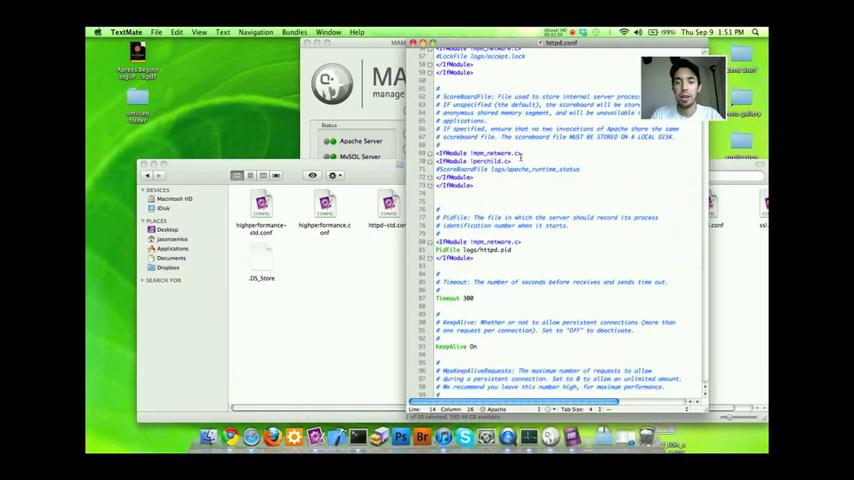
scroll("up", 3)
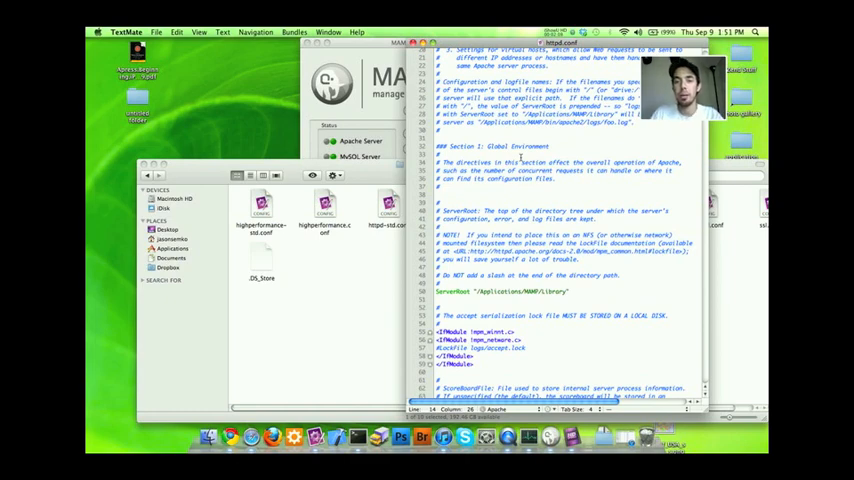
scroll("down", 3)
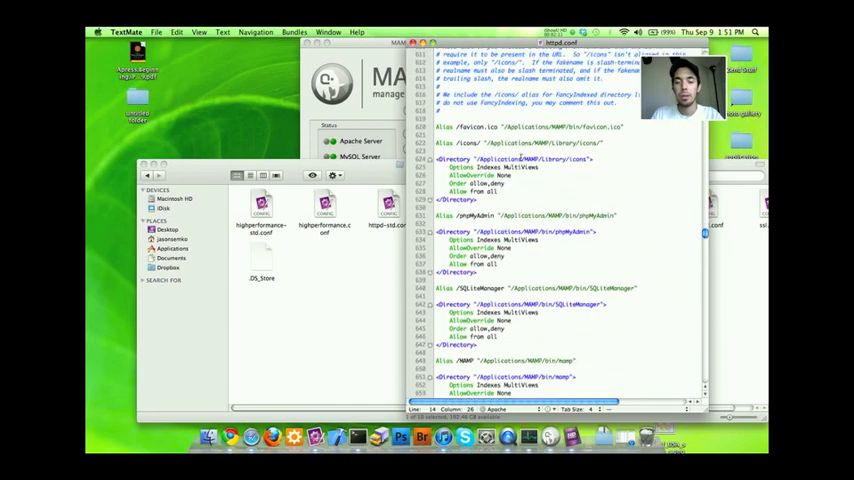
scroll("down", 3)
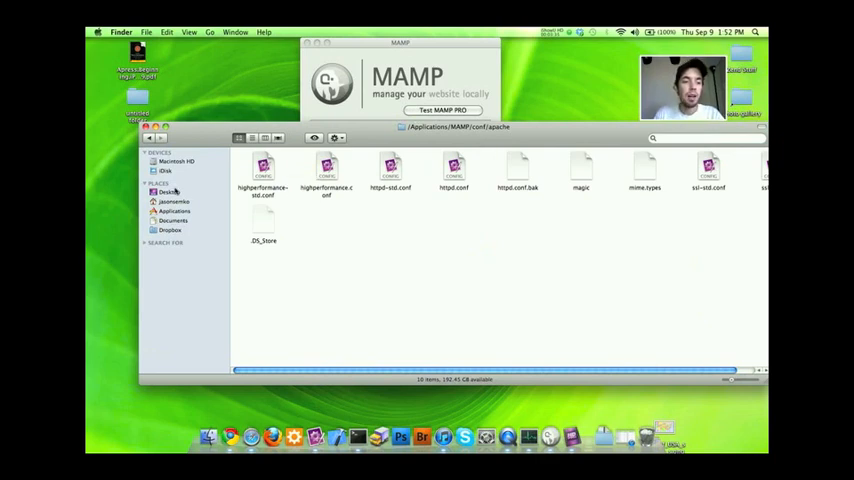
Step: Browse from Macintosh HD into /private/etc and select the hosts file
left_click(175, 161)
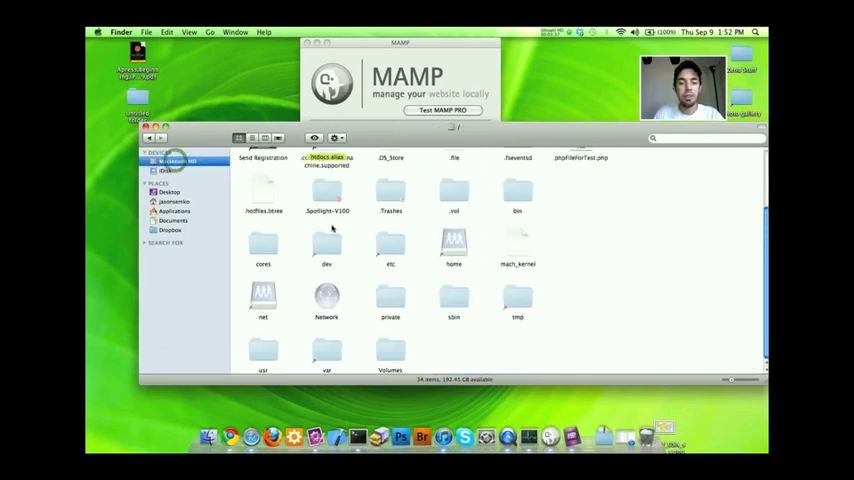
double_click(390, 245)
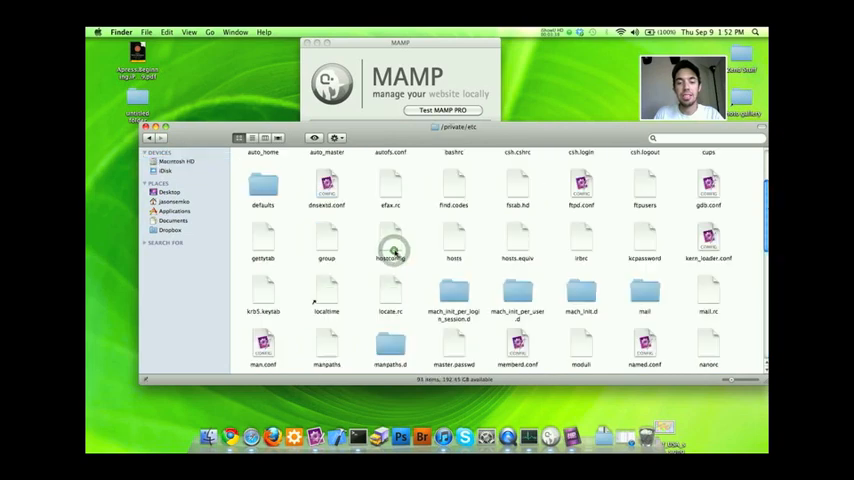
left_click(453, 240)
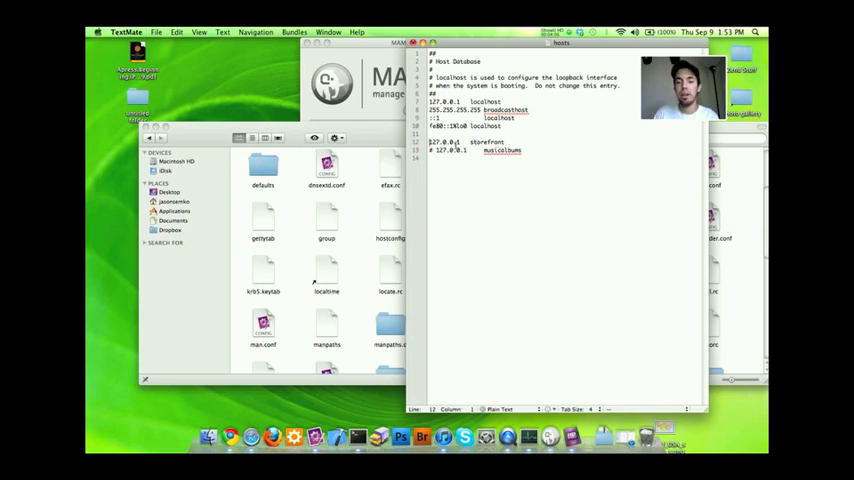
Step: Save the hosts file with storefront at 127.0.0.1, authorizing with the admin password
double_click(487, 142)
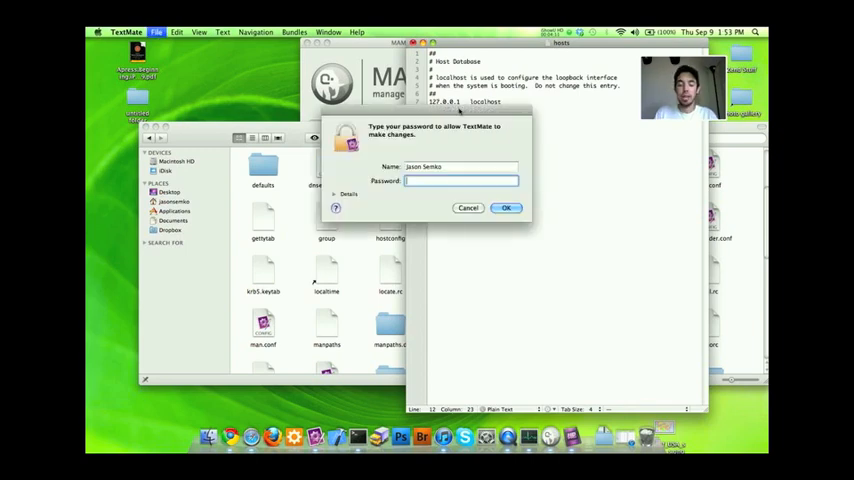
type("password")
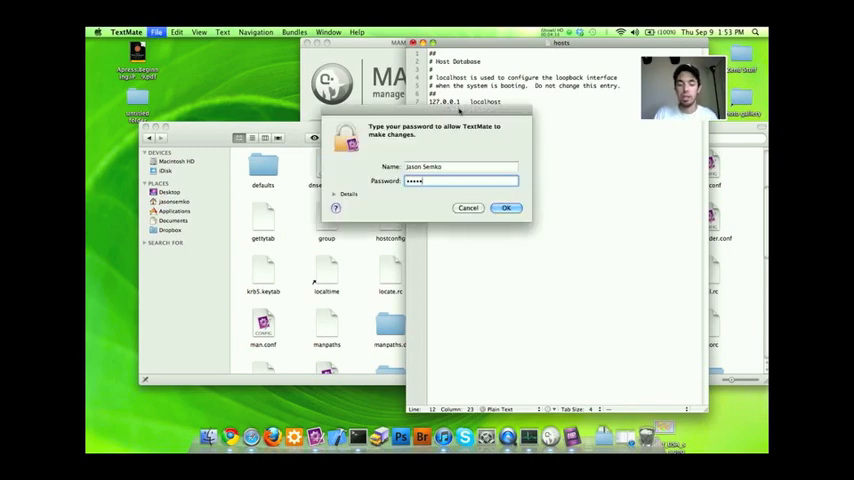
left_click(505, 208)
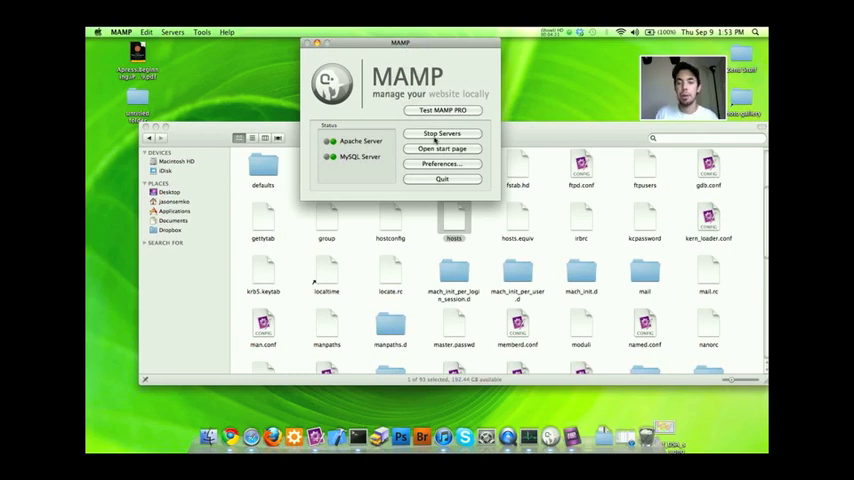
Step: Stop MAMP's servers, authorize the new settings with the admin password, and restart Apache and MySQL
left_click(442, 133)
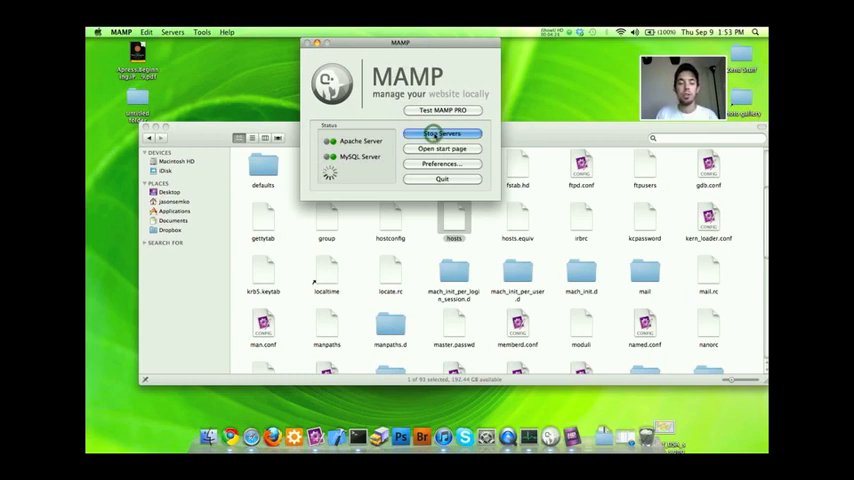
left_click(442, 133)
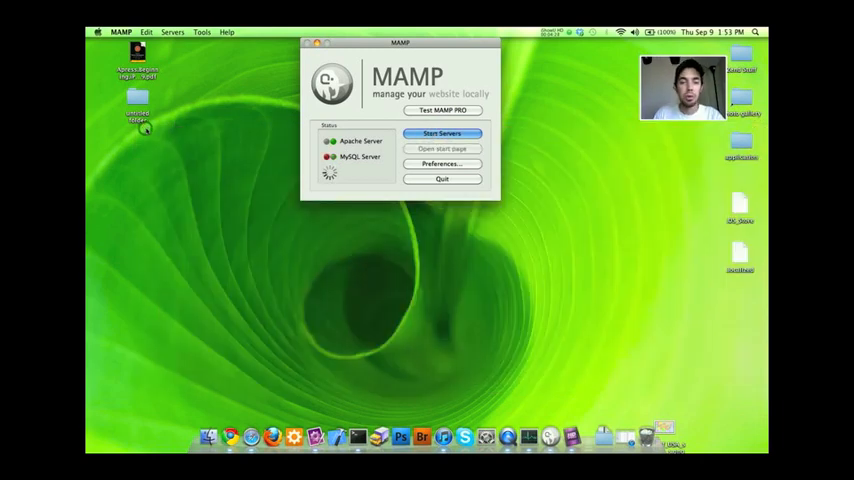
left_click(442, 133)
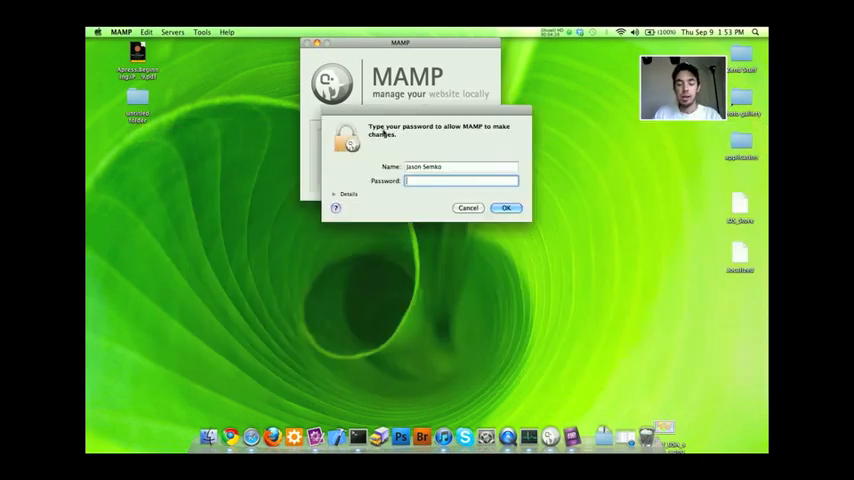
left_click(506, 207)
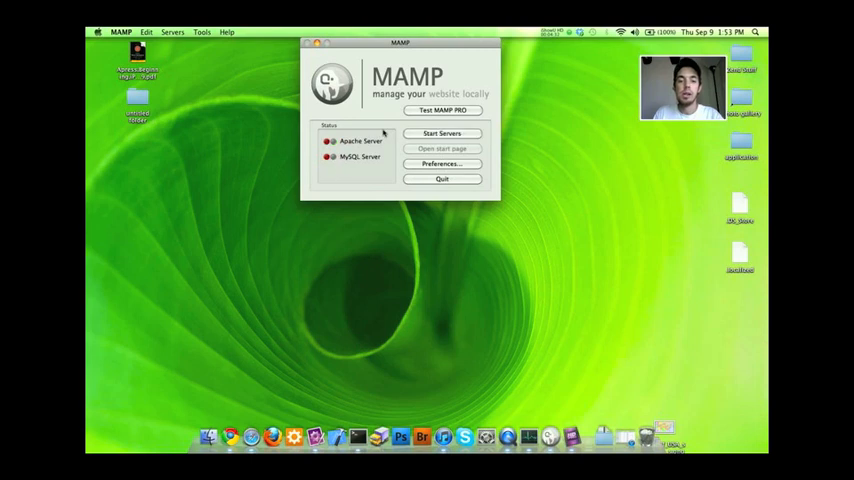
left_click(441, 133)
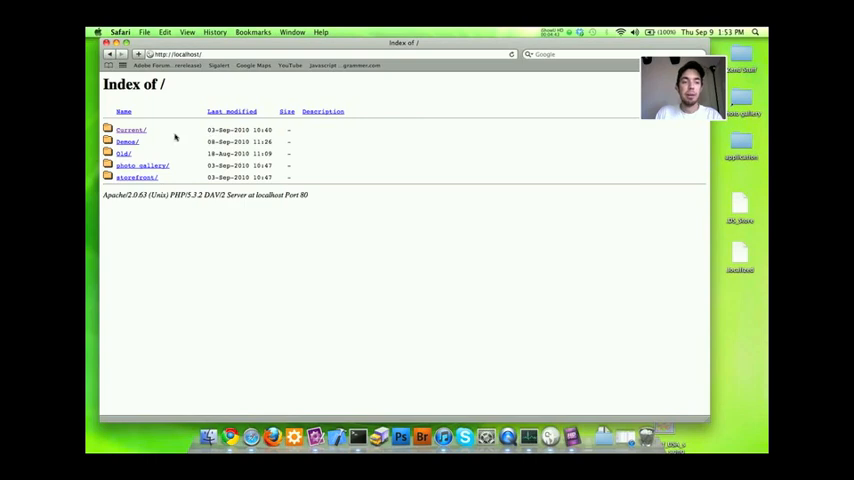
left_click(136, 177)
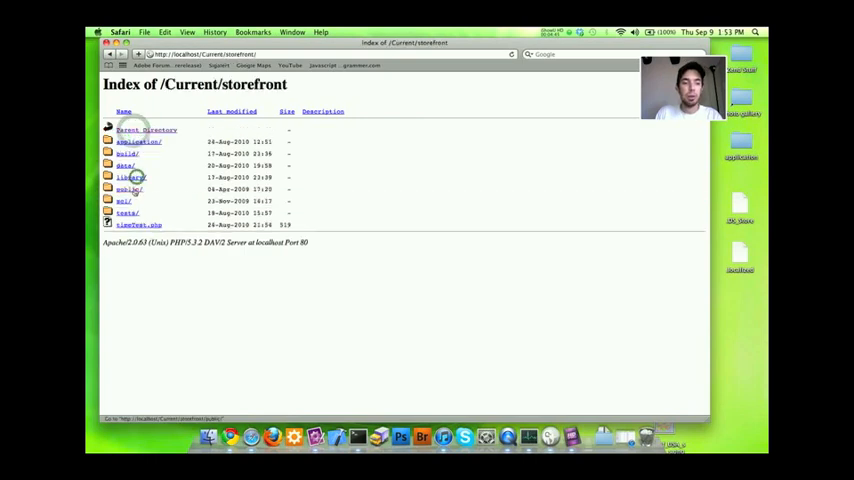
left_click(129, 189)
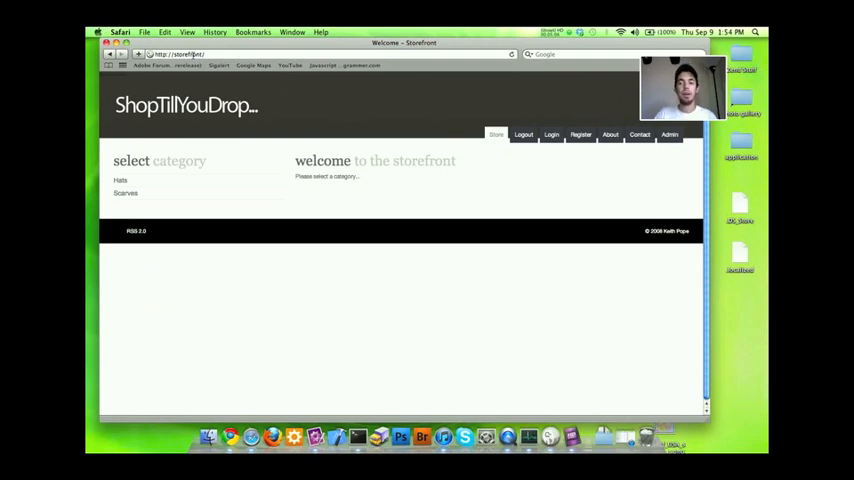
mouse_move(293, 103)
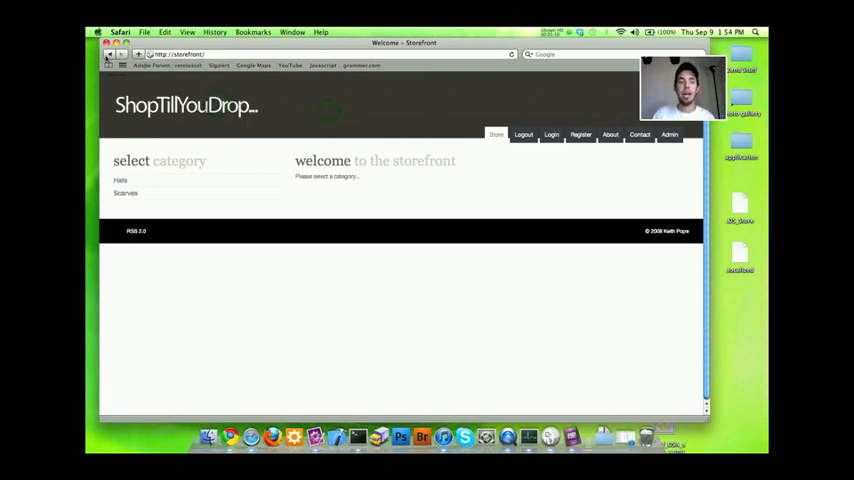
Step: Go back to Current/ and open musicAlbums/public to show the My Albums page
left_click(107, 54)
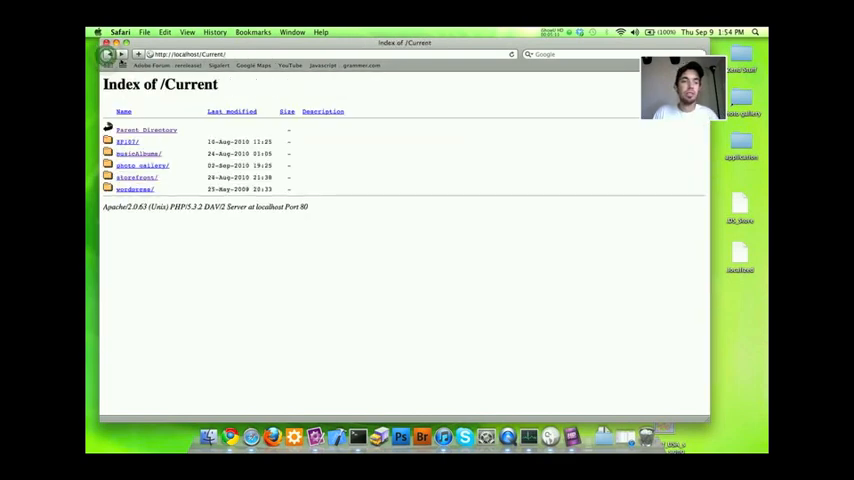
mouse_move(137, 153)
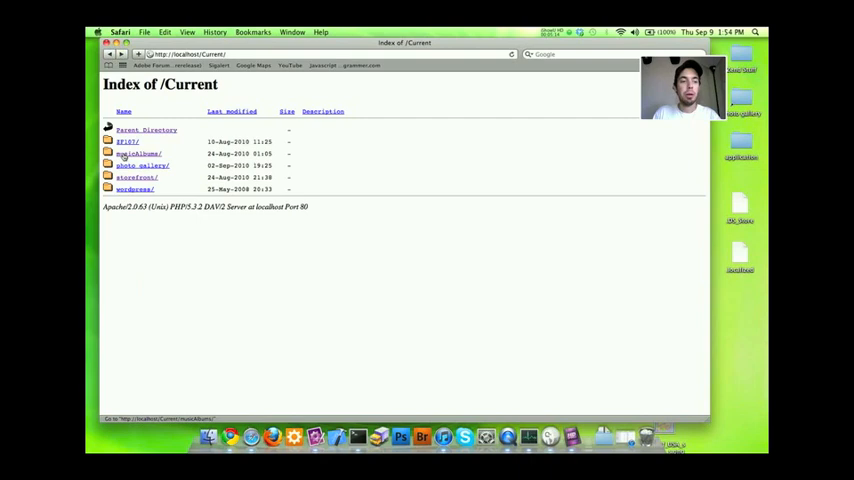
left_click(138, 153)
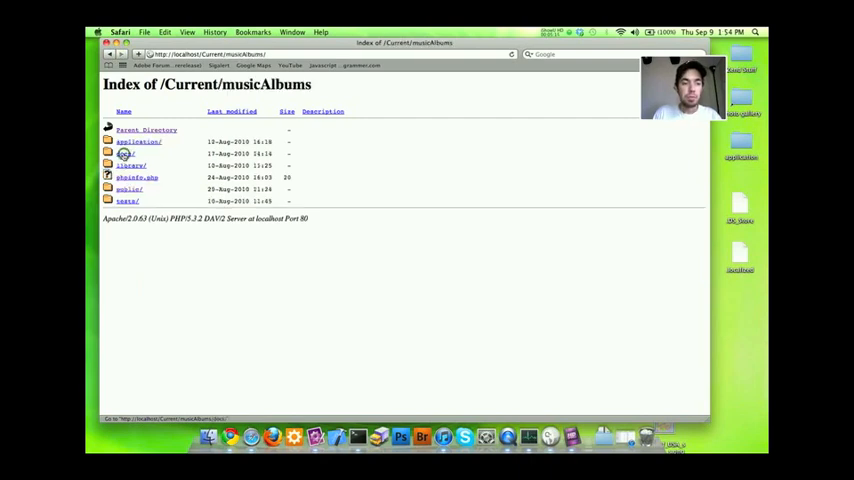
left_click(129, 189)
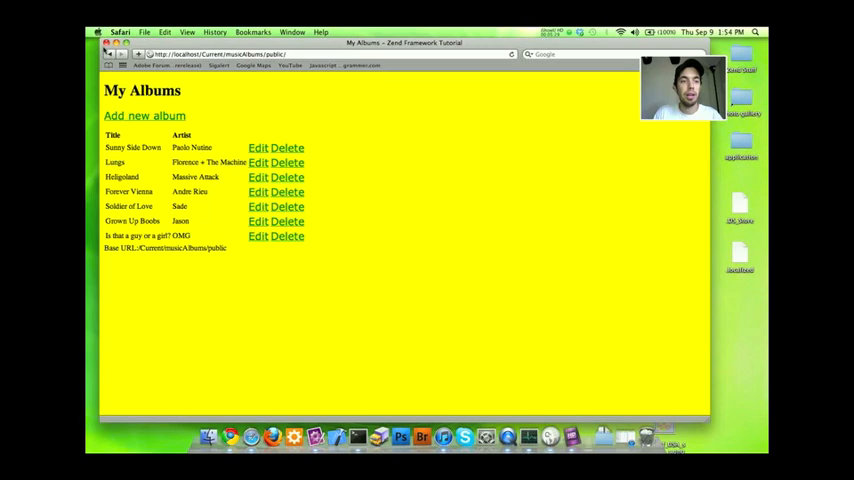
mouse_move(107, 51)
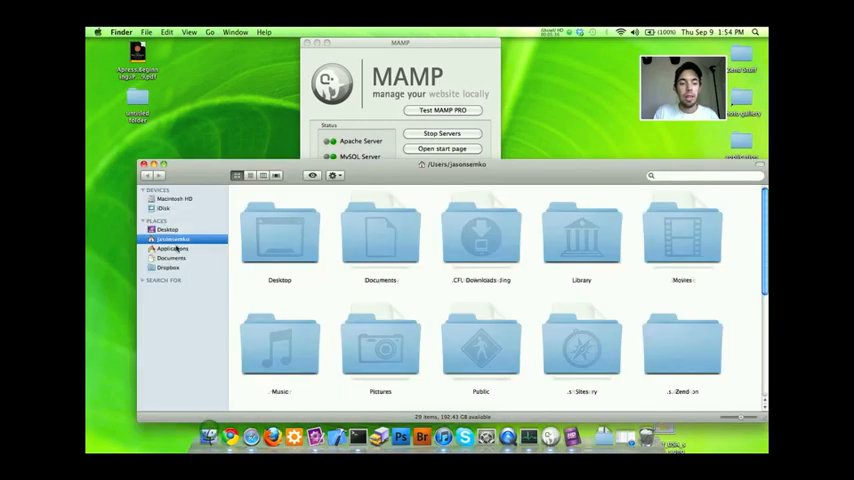
Step: Open httpd.conf from /Applications/MAMP/conf/apache in TextMate and add the storefront and musicalbums virtual hosts
left_click(172, 248)
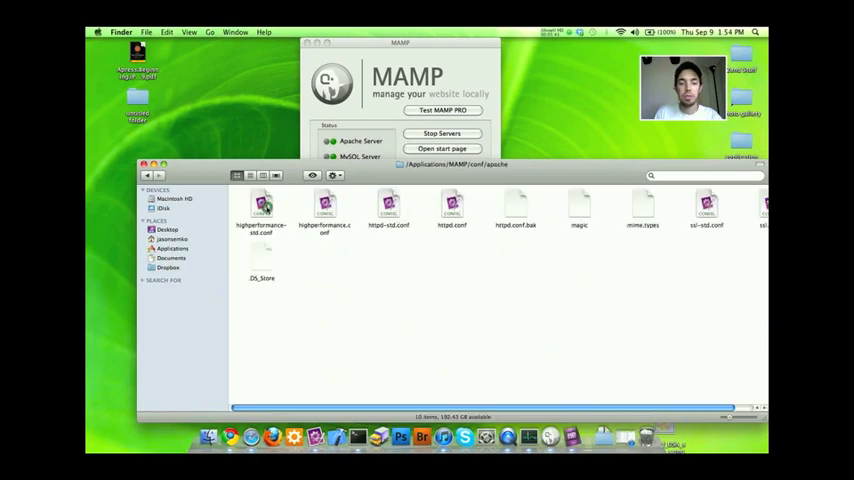
left_click(451, 205)
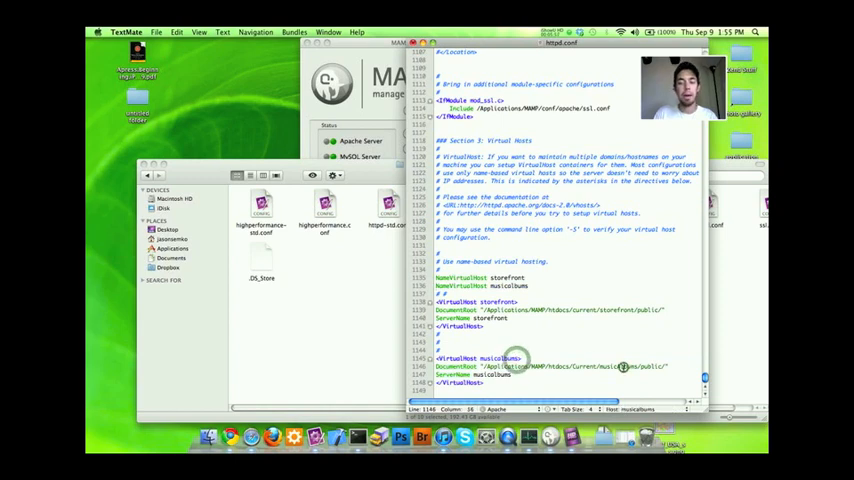
mouse_move(573, 289)
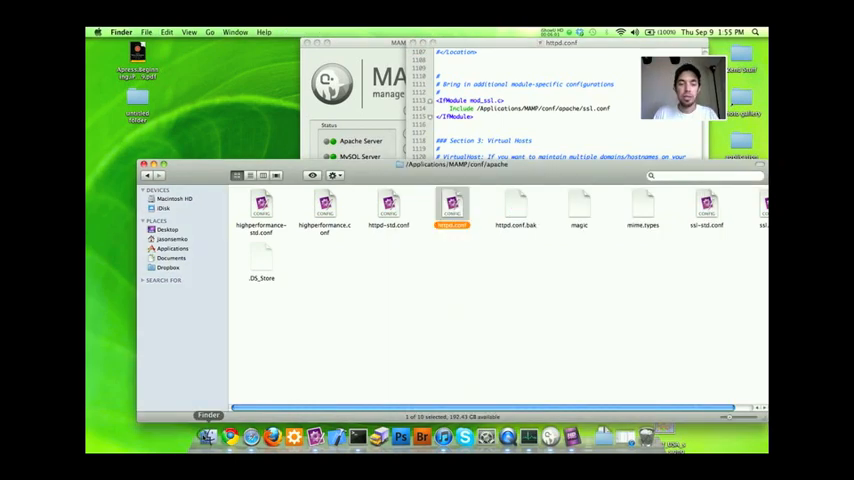
left_click(177, 198)
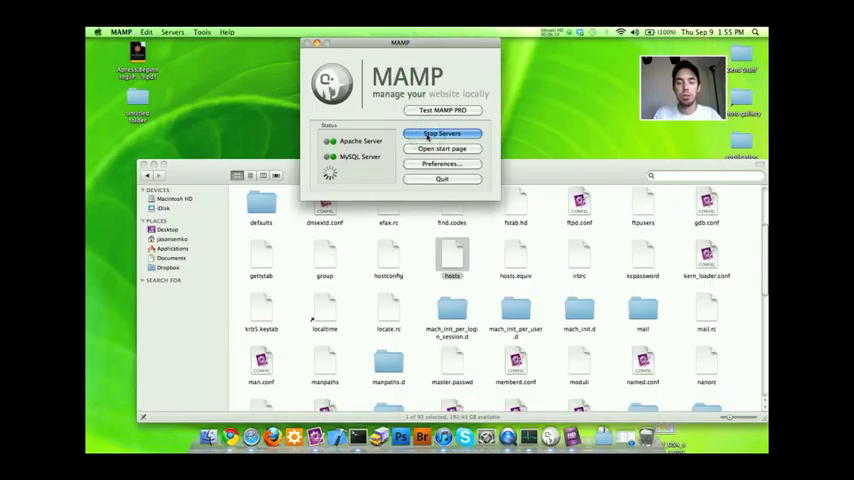
Step: Stop and restart the MAMP servers, then quit Chrome from the Dock
left_click(442, 133)
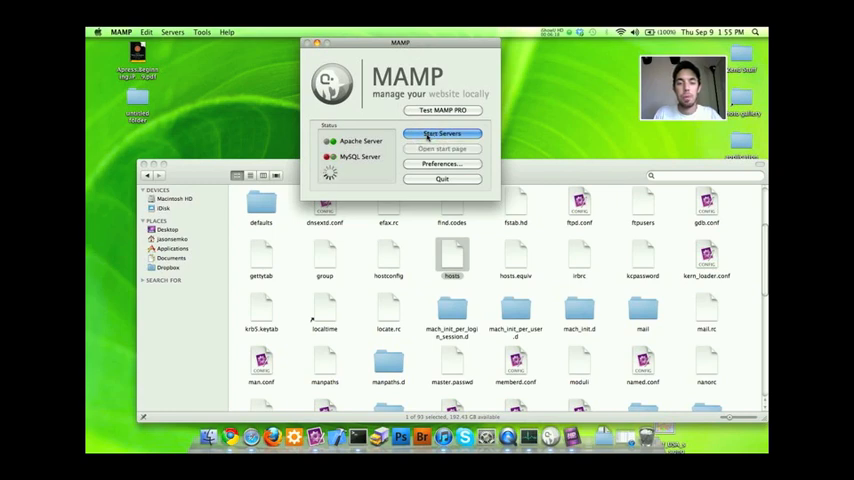
left_click(442, 133)
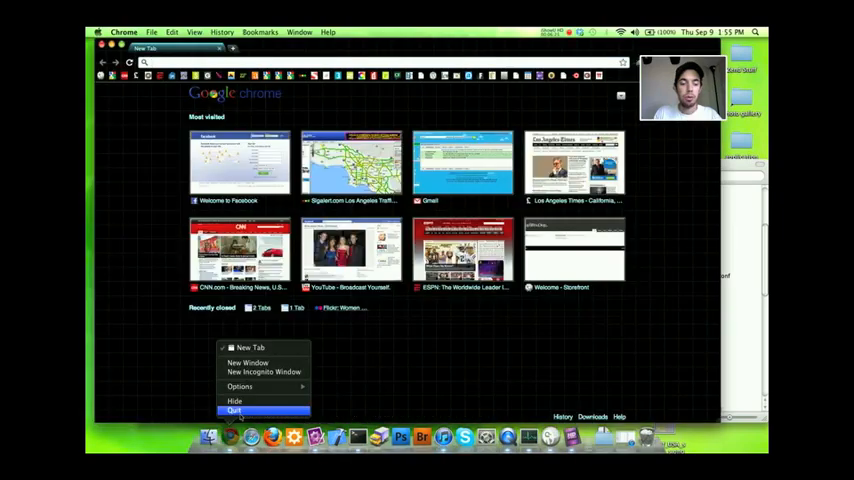
left_click(234, 410)
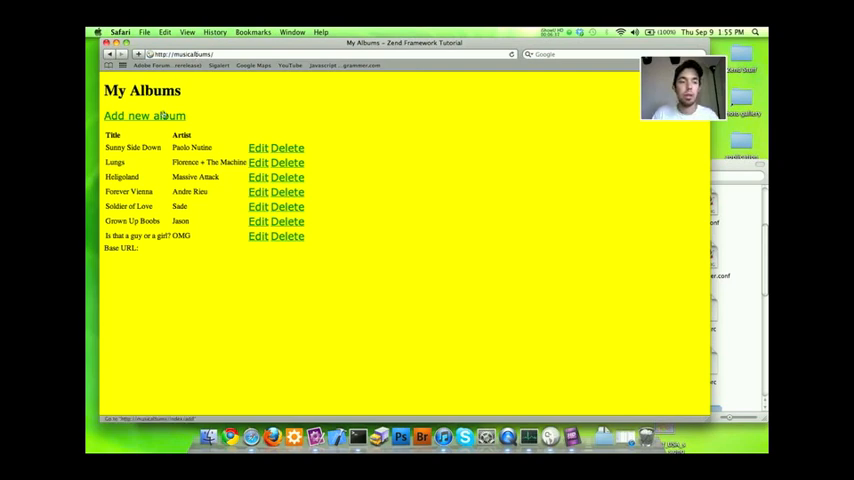
Step: Follow the Add new album link on the My Albums site
left_click(143, 115)
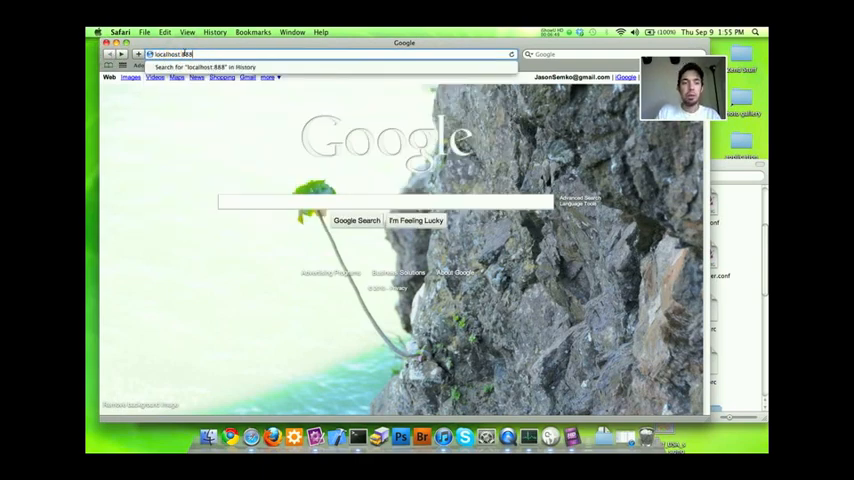
Step: Replace the localhost address in Safari's address bar with storefront:8888
key("Return")
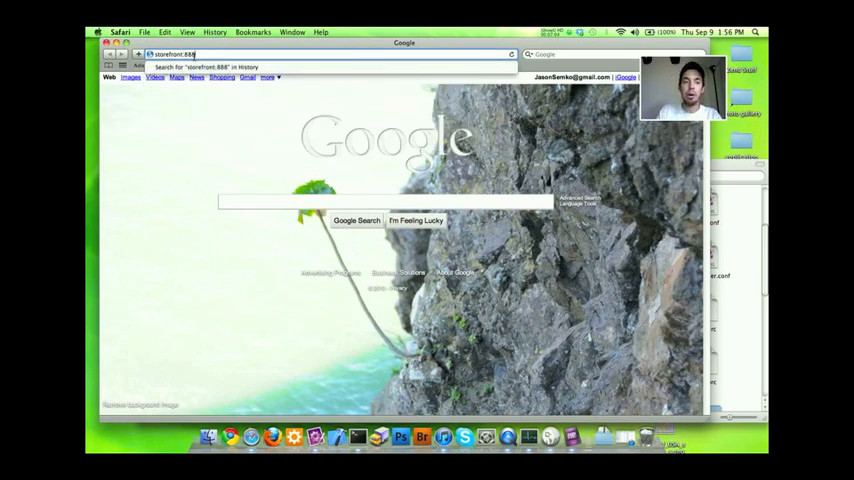
type("8")
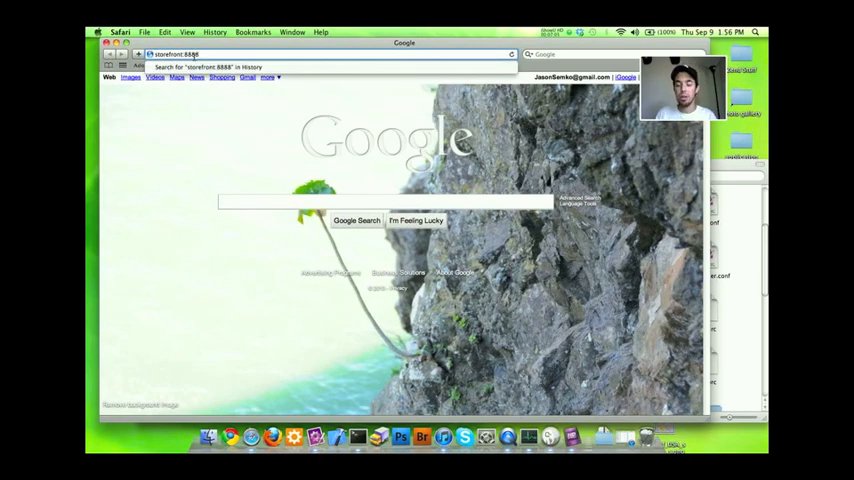